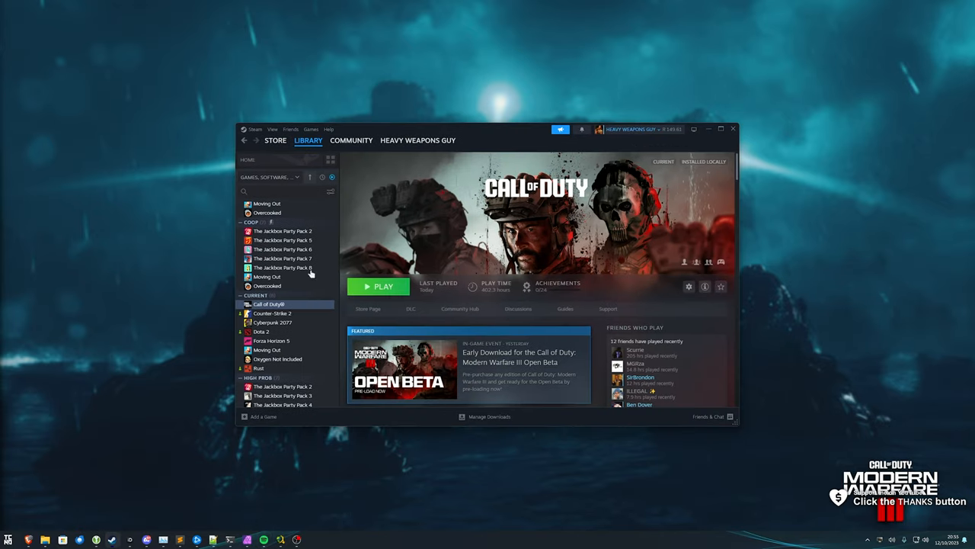
Browse Call of Duty's local install files from its Steam Library context menu
{"action": "right_click", "coordinate": [159, 319]}
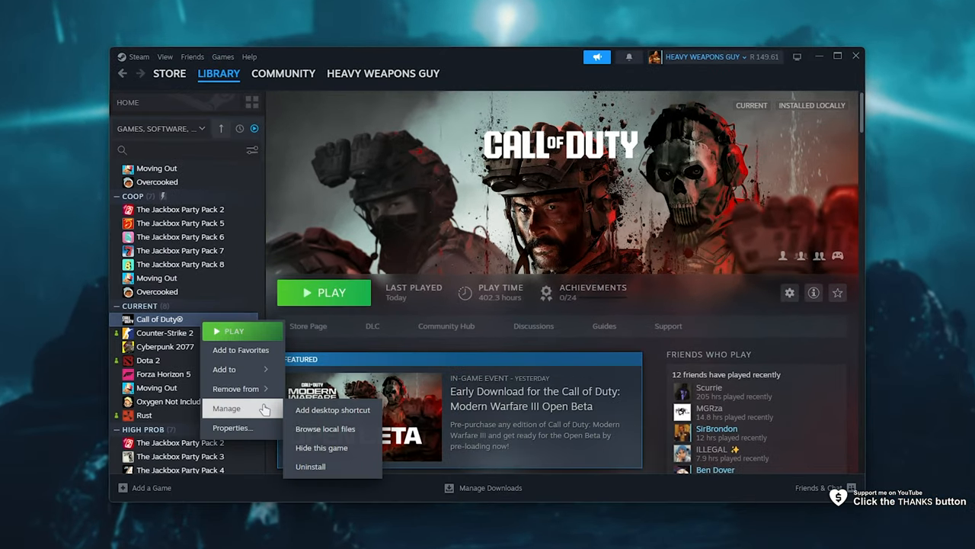
{"action": "mouse_move", "coordinate": [326, 430]}
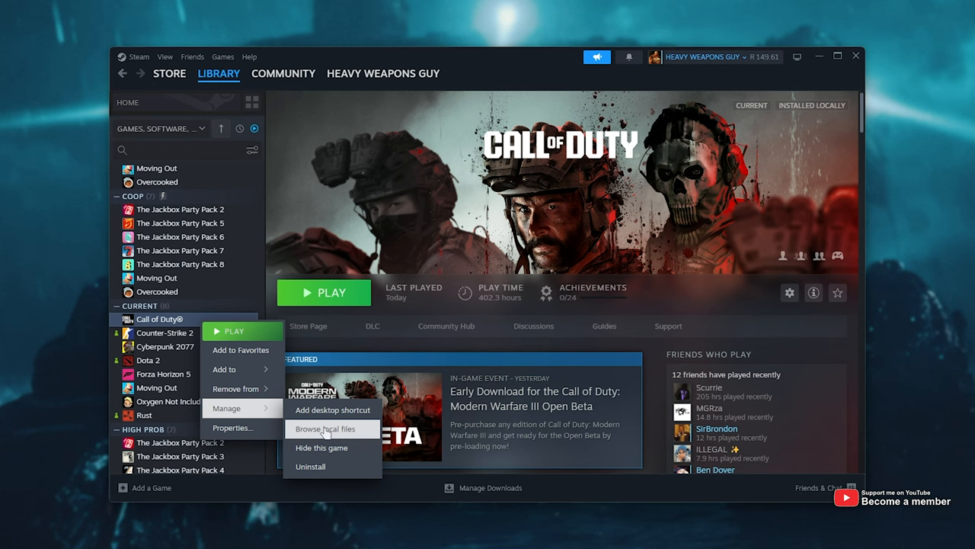
{"action": "left_click", "coordinate": [332, 430]}
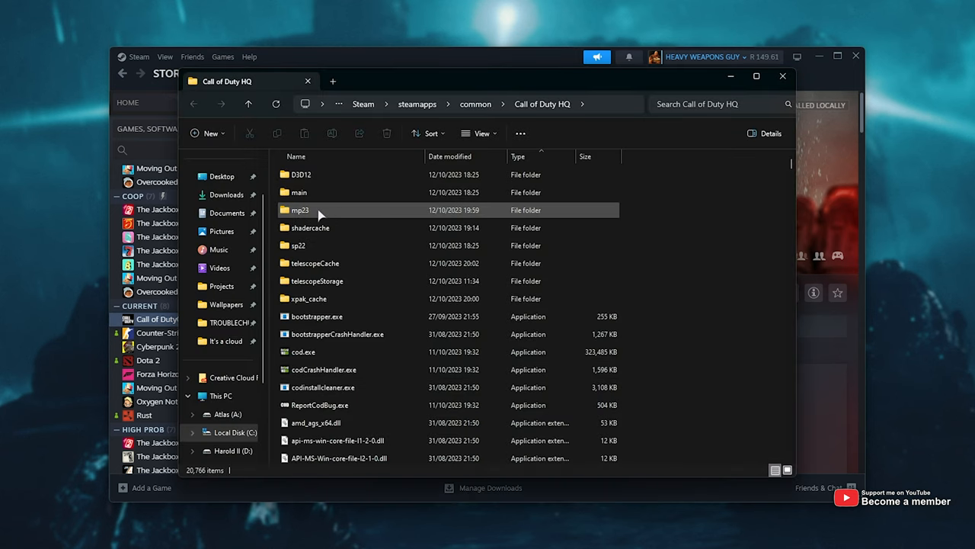
Navigate from the Call of Duty HQ folder into mp23 and then its main subfolder
{"action": "left_click", "coordinate": [298, 211]}
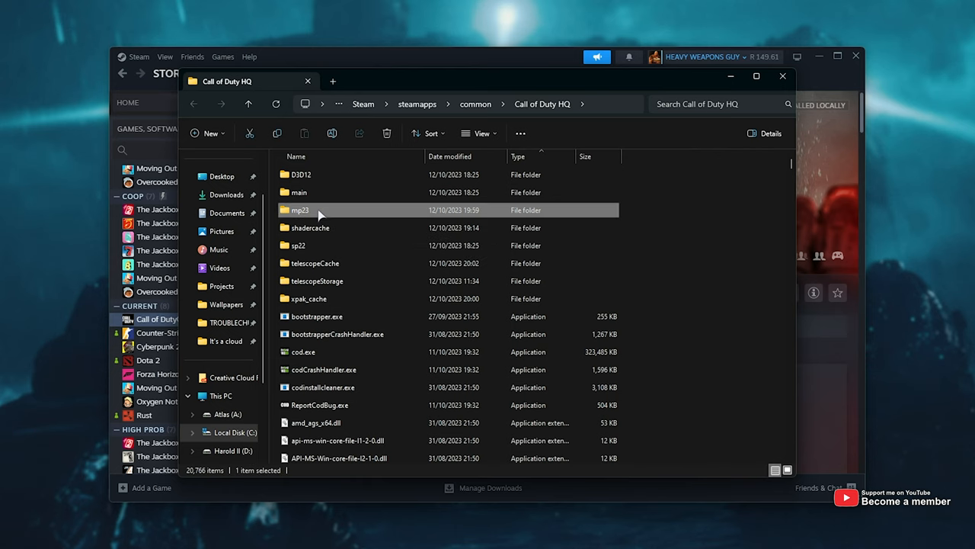
{"action": "mouse_move", "coordinate": [323, 213]}
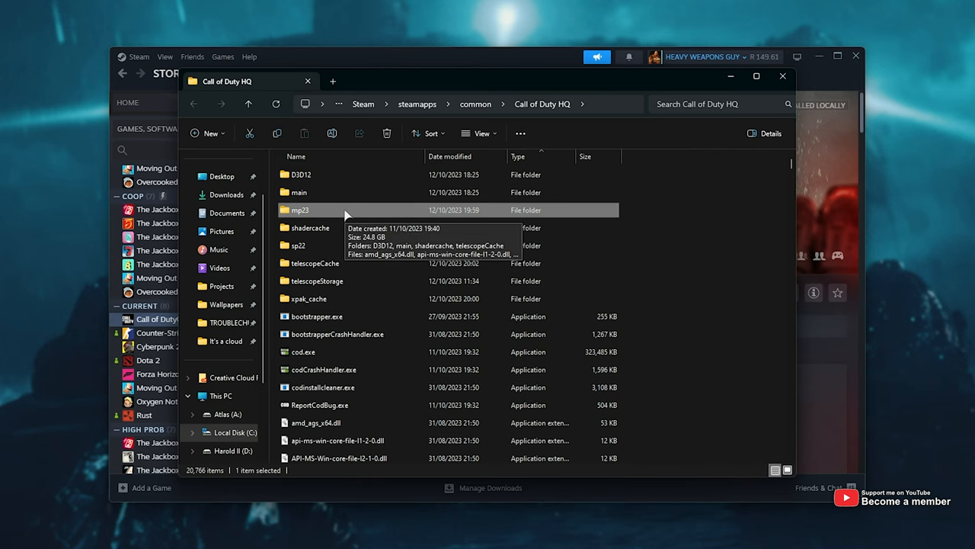
{"action": "double_click", "coordinate": [300, 211]}
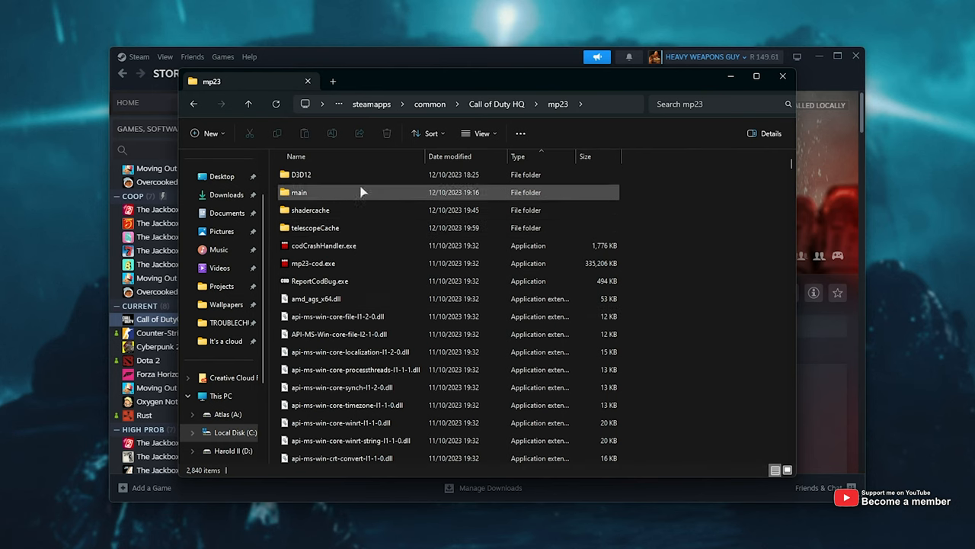
{"action": "left_click", "coordinate": [323, 262]}
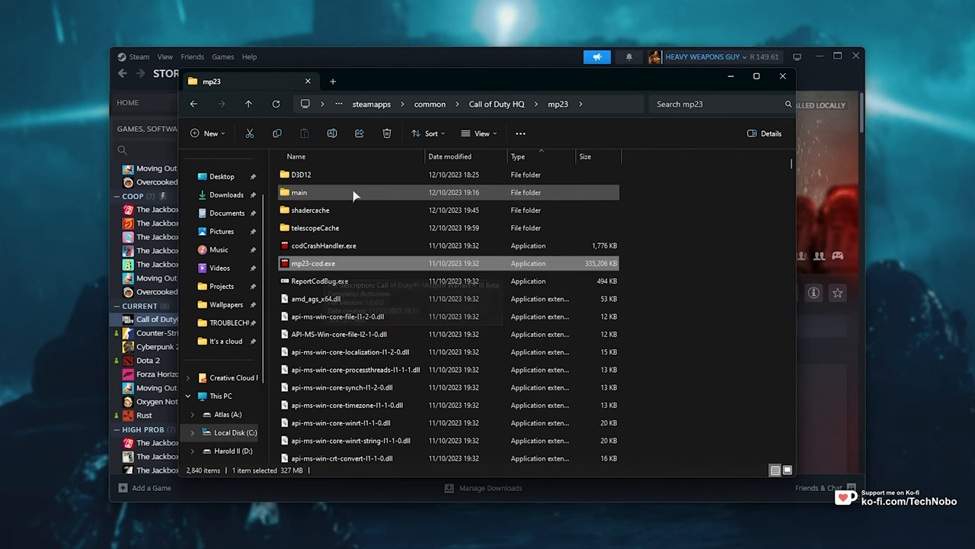
{"action": "double_click", "coordinate": [298, 192]}
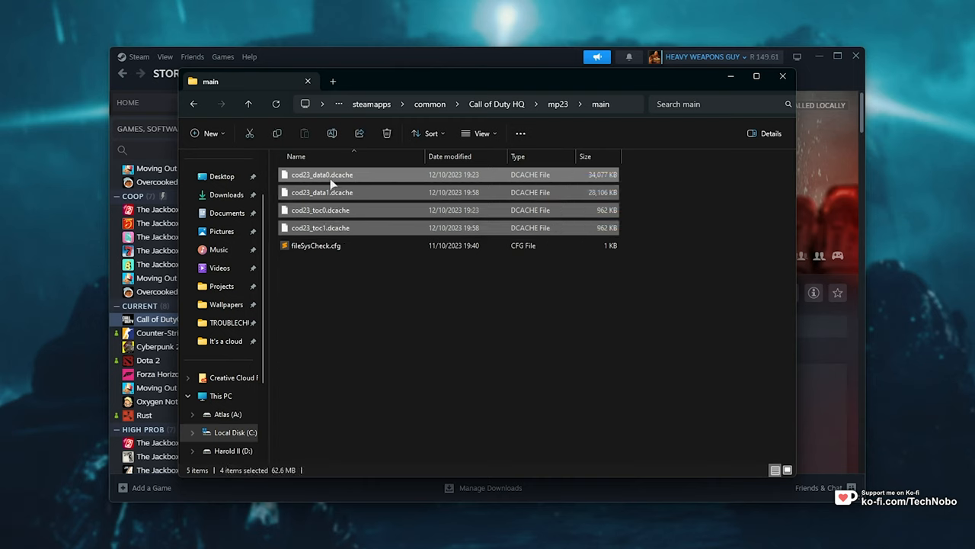
{"action": "mouse_move", "coordinate": [305, 180]}
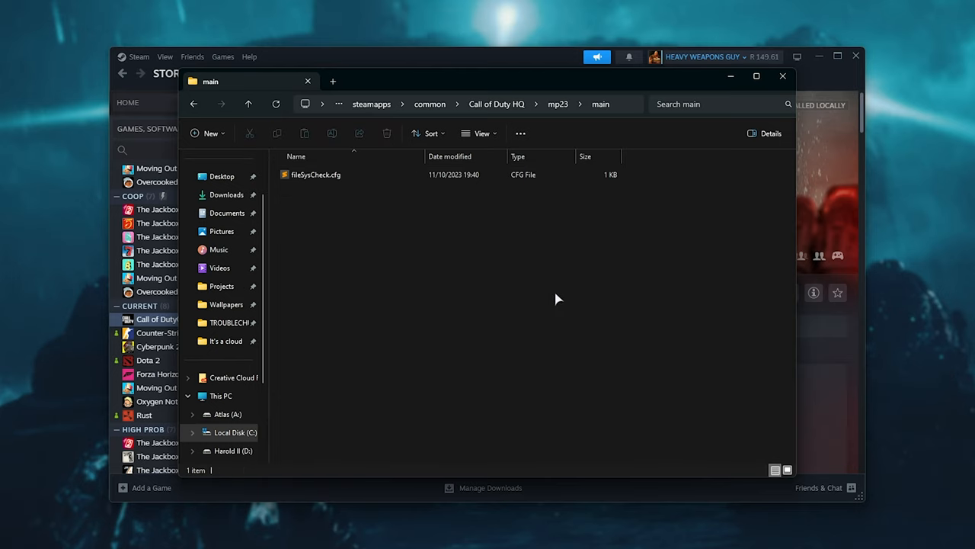
{"action": "mouse_move", "coordinate": [646, 85]}
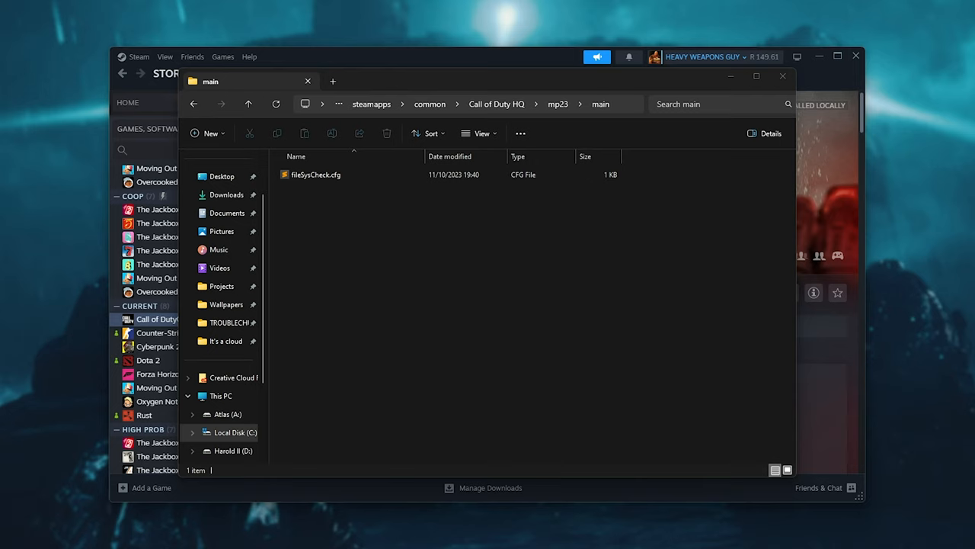
{"action": "mouse_move", "coordinate": [666, 157]}
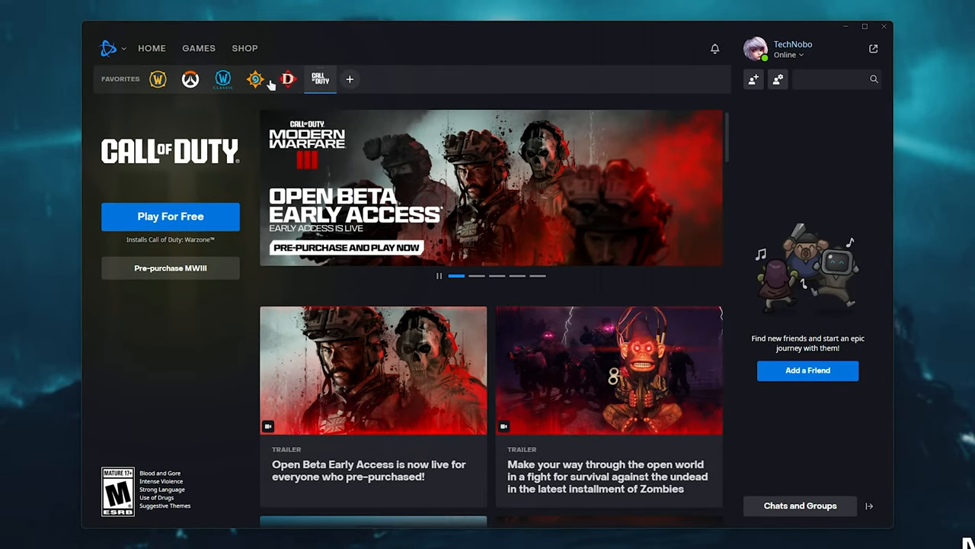
Show the Hearthstone page in Battle.net and toggle its game options list beside Play
{"action": "left_click", "coordinate": [255, 80]}
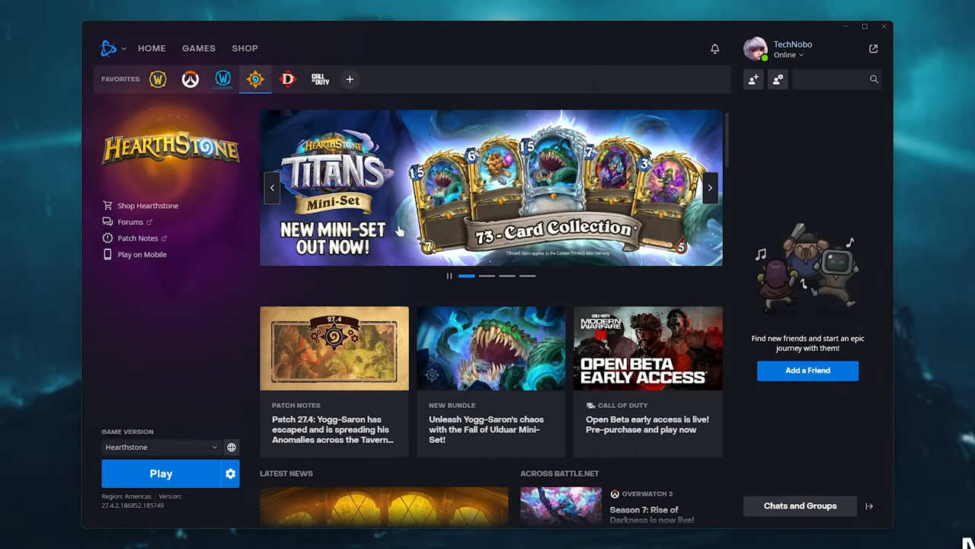
{"action": "left_click", "coordinate": [230, 473]}
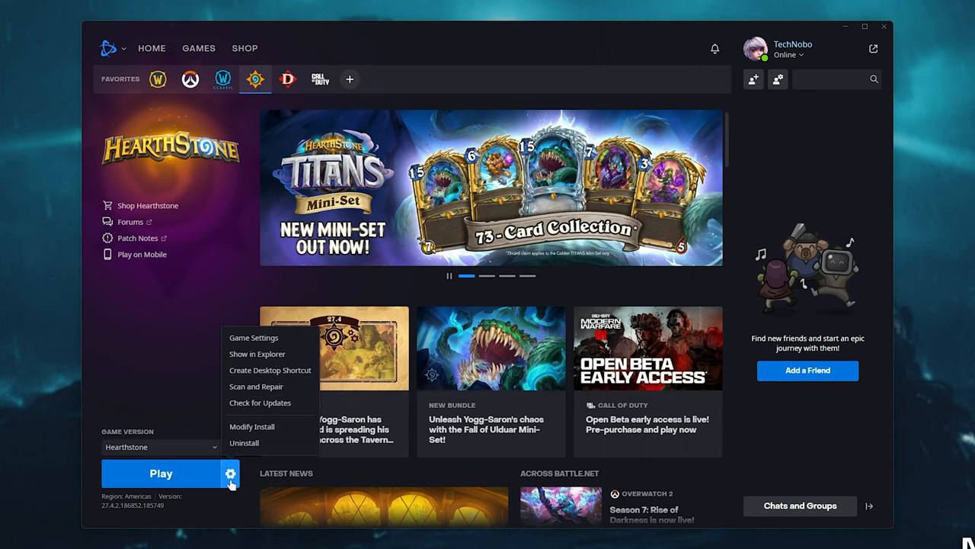
{"action": "left_click", "coordinate": [231, 473]}
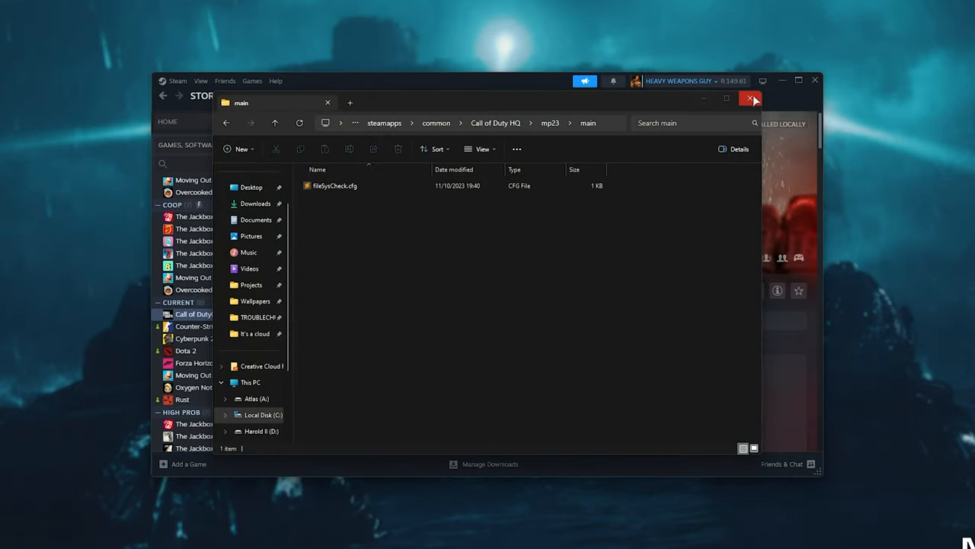
Close the main folder window, leaving only the desktop showing
{"action": "left_click", "coordinate": [751, 99]}
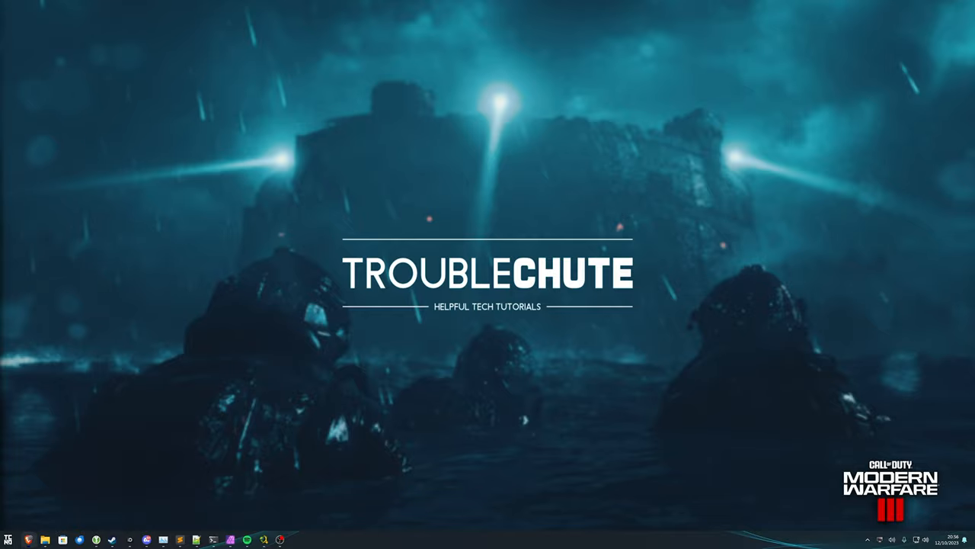